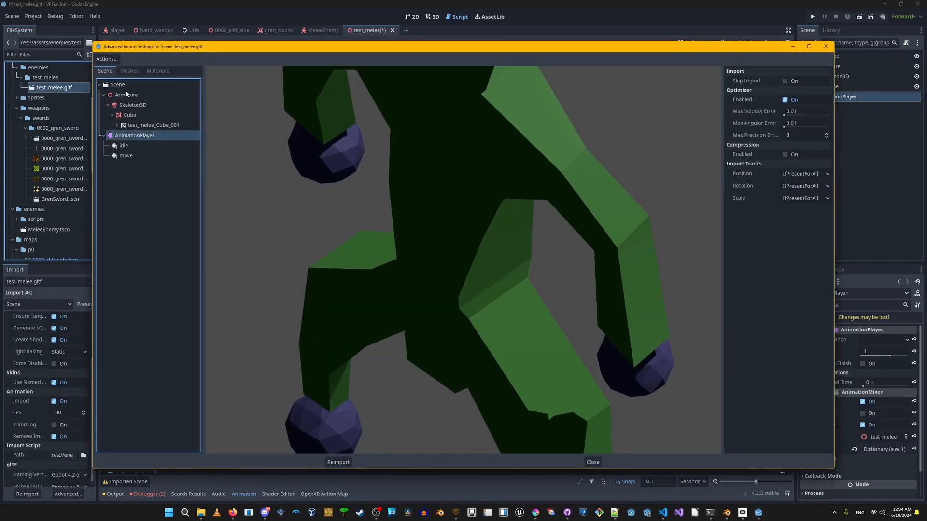
Inspect the import options of the Armature and AnimationPlayer nodes
click(126, 94)
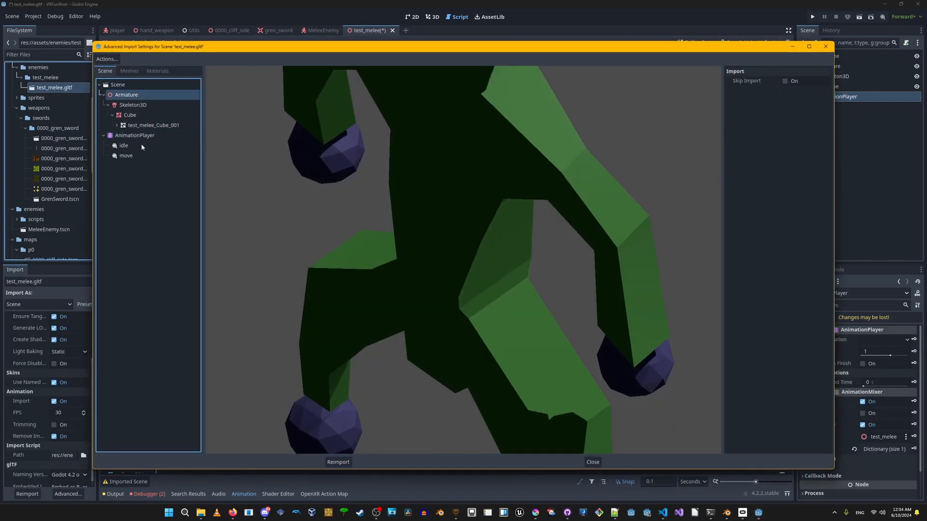
click(135, 136)
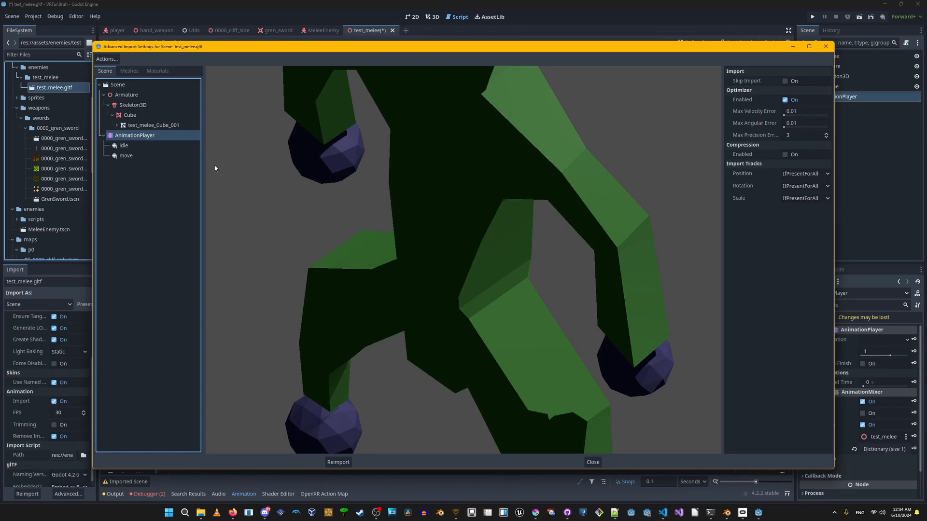
mouse_move(147, 150)
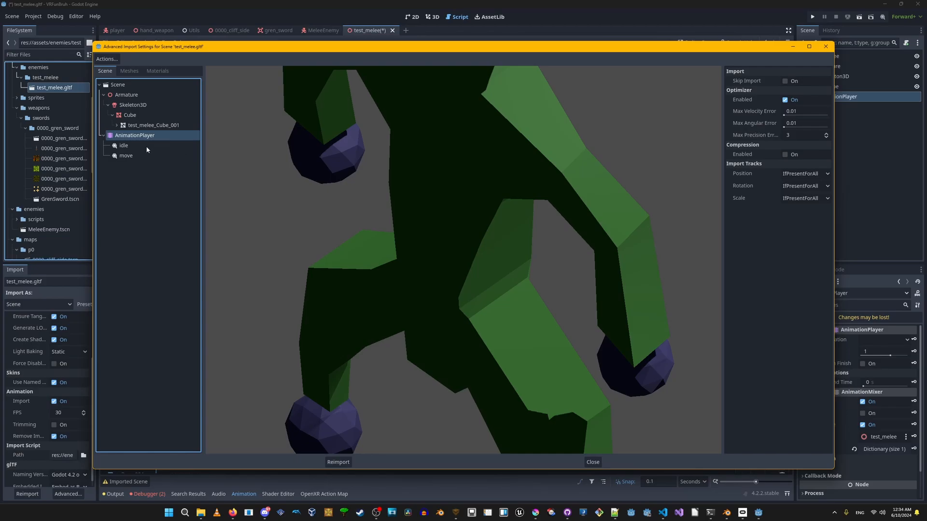
click(125, 156)
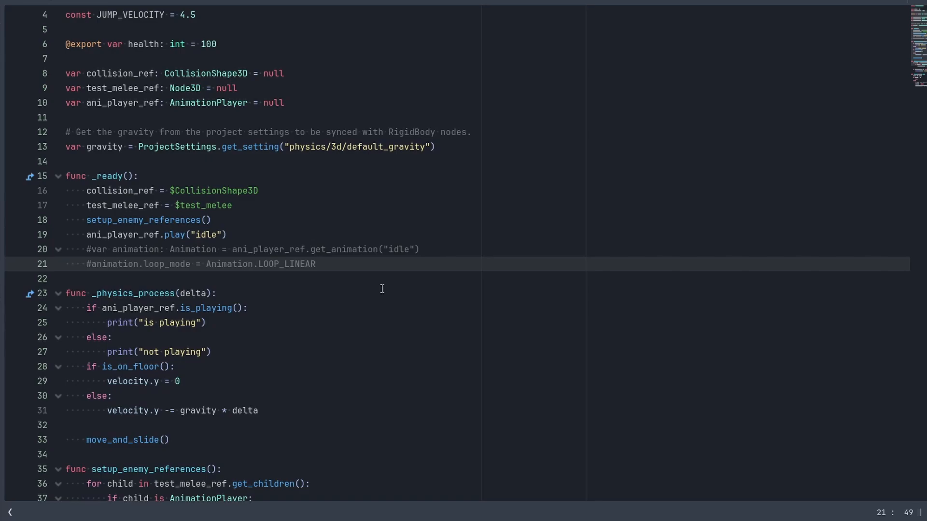
Run the game, see 'not playing' printed, and examine the idle play and is_playing lines
click(315, 264)
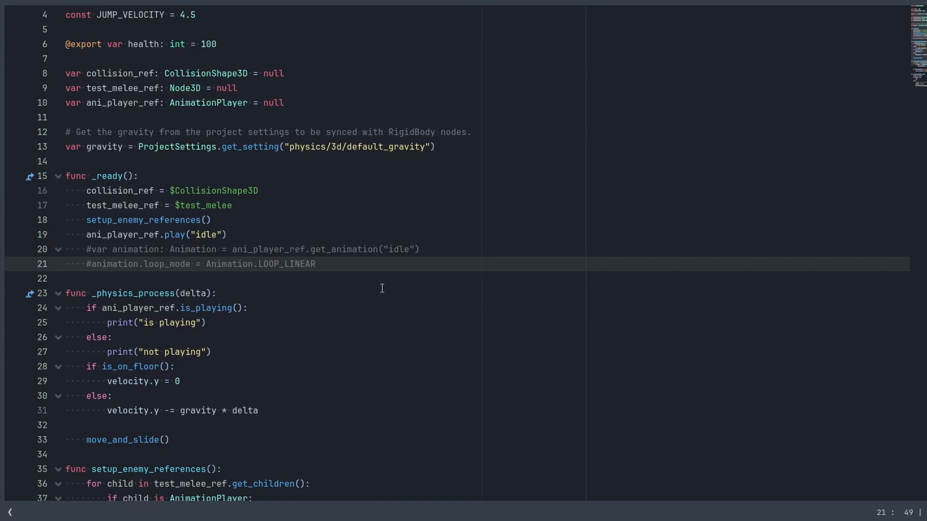
click(124, 234)
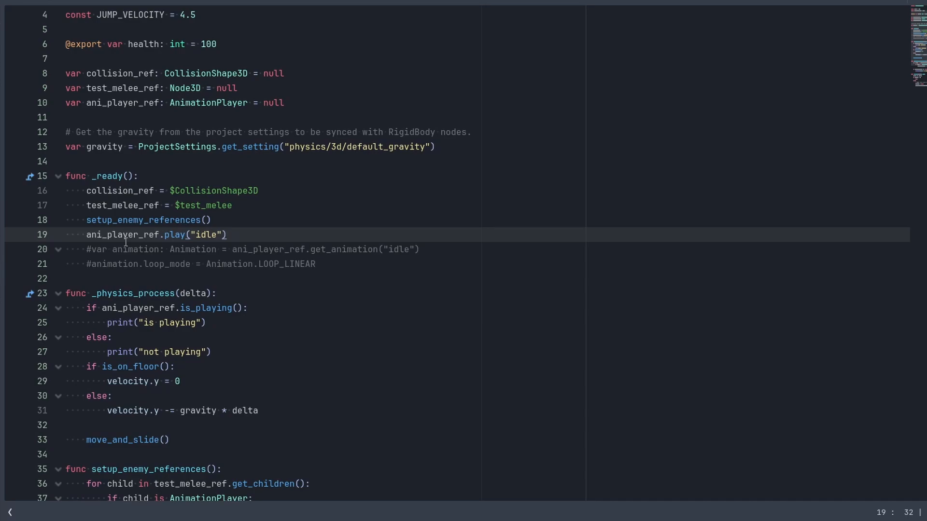
double_click(205, 234)
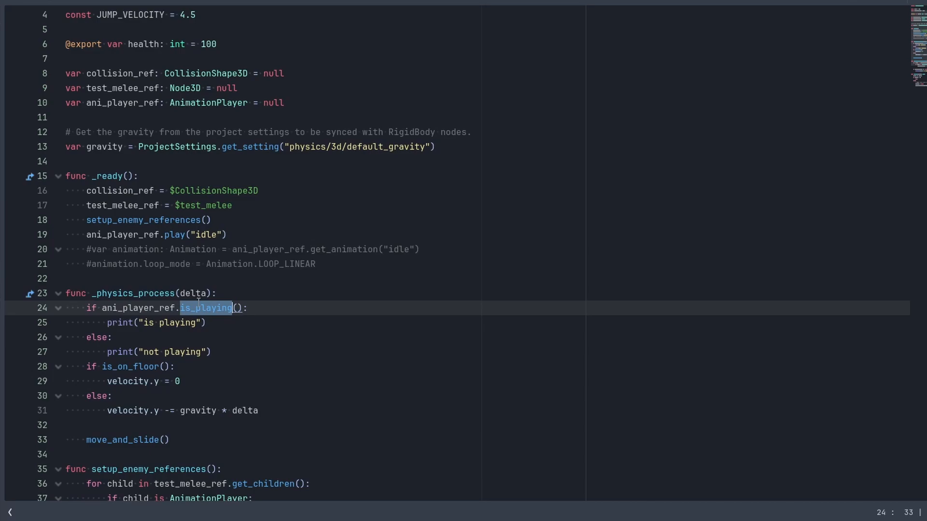
click(149, 323)
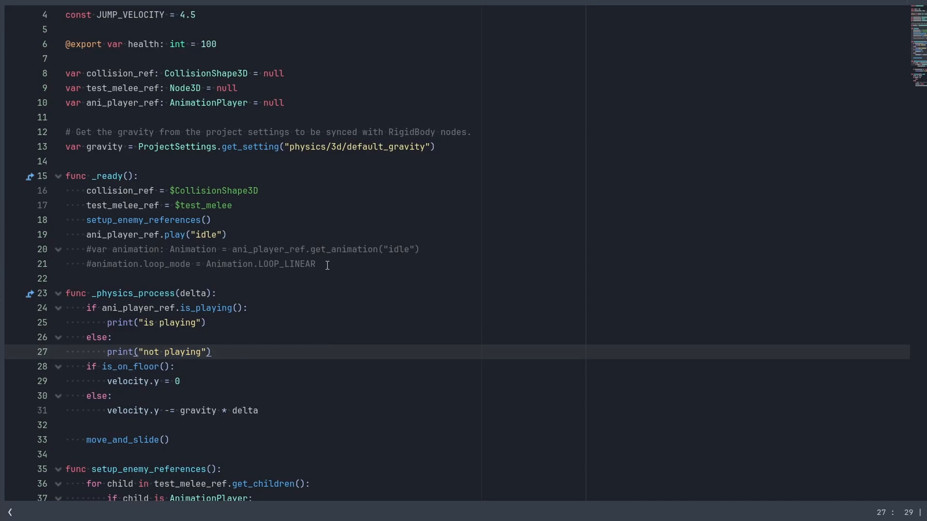
click(227, 234)
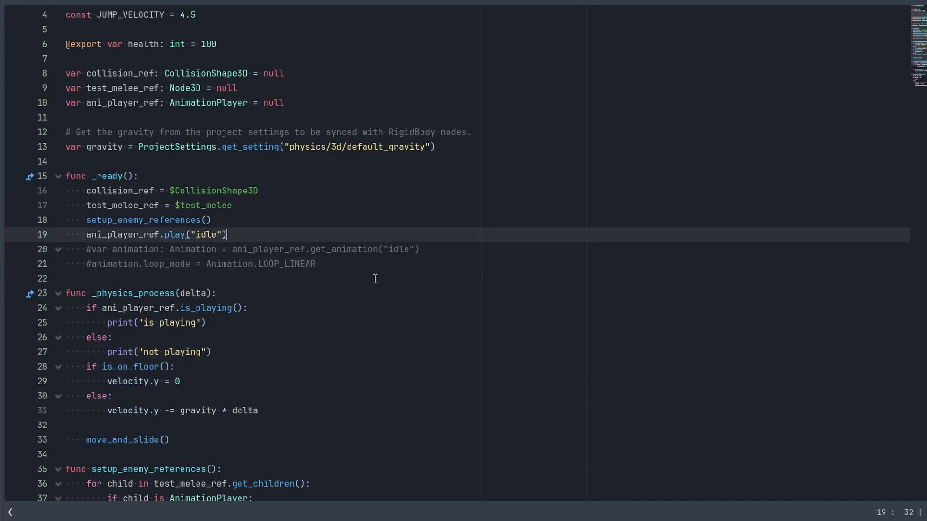
mouse_move(551, 251)
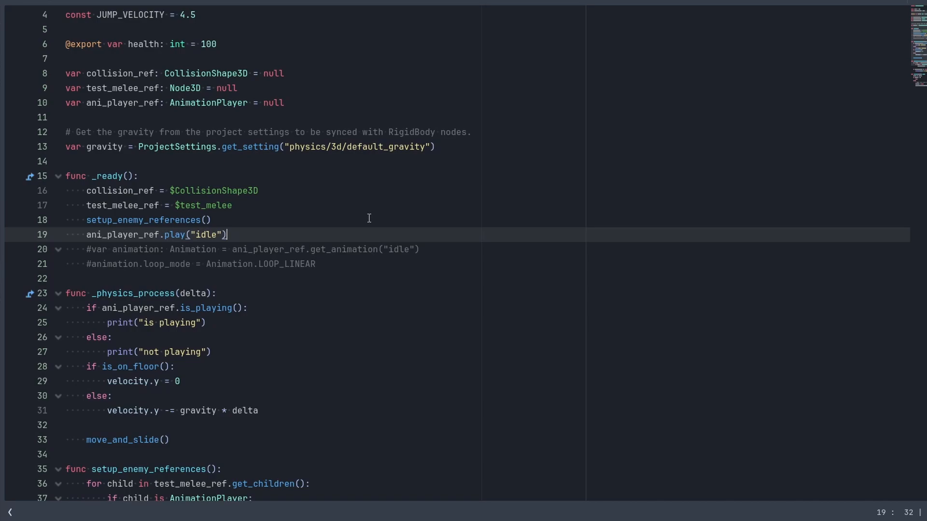
mouse_move(321, 223)
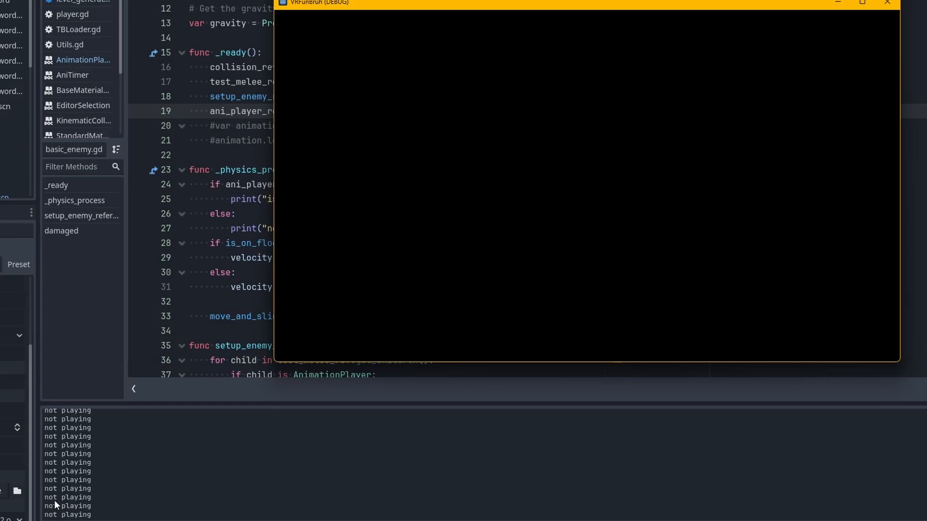
mouse_move(832, 50)
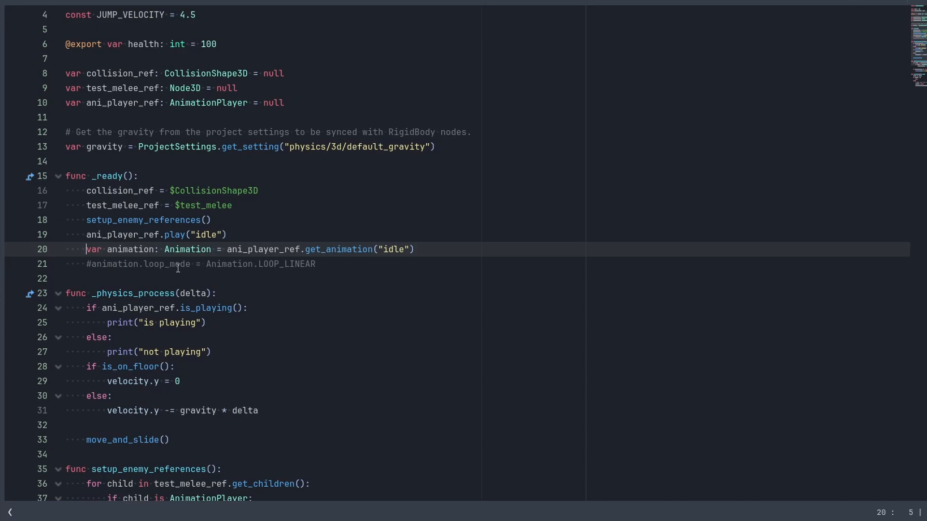
Uncomment the lines fetching the idle animation and setting loop_mode to Animation.LOOP_LINEAR
double_click(130, 250)
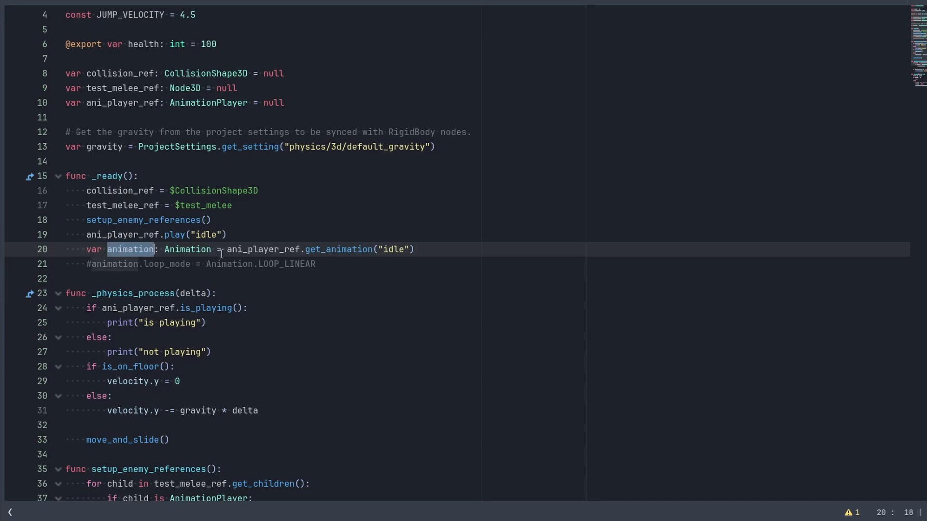
click(243, 249)
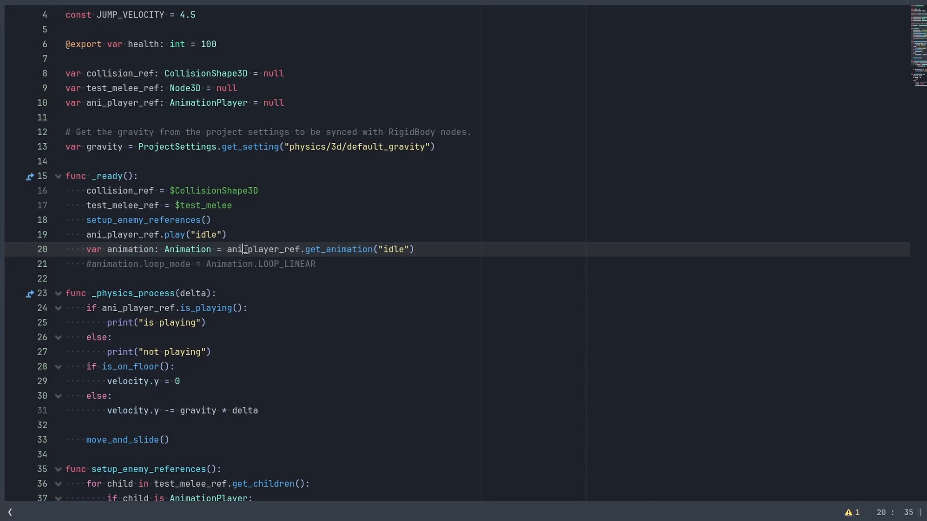
click(262, 250)
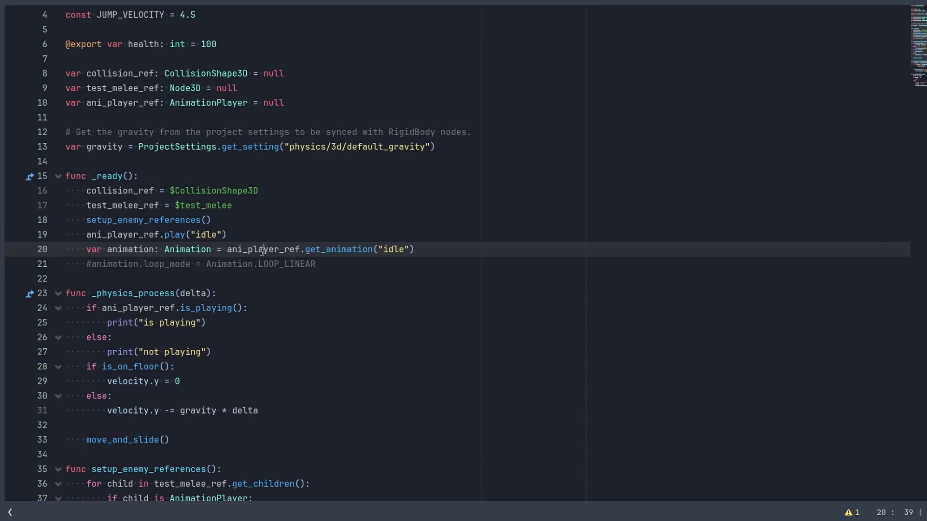
double_click(393, 249)
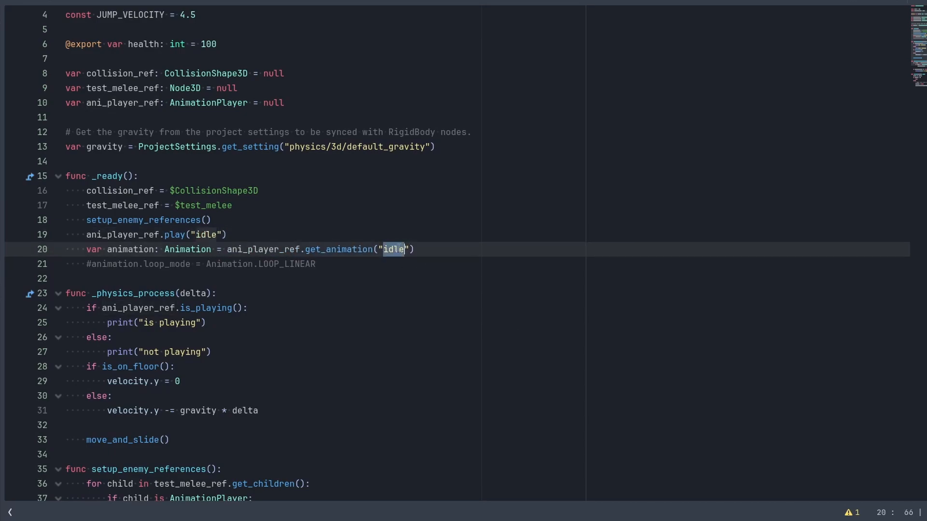
click(278, 249)
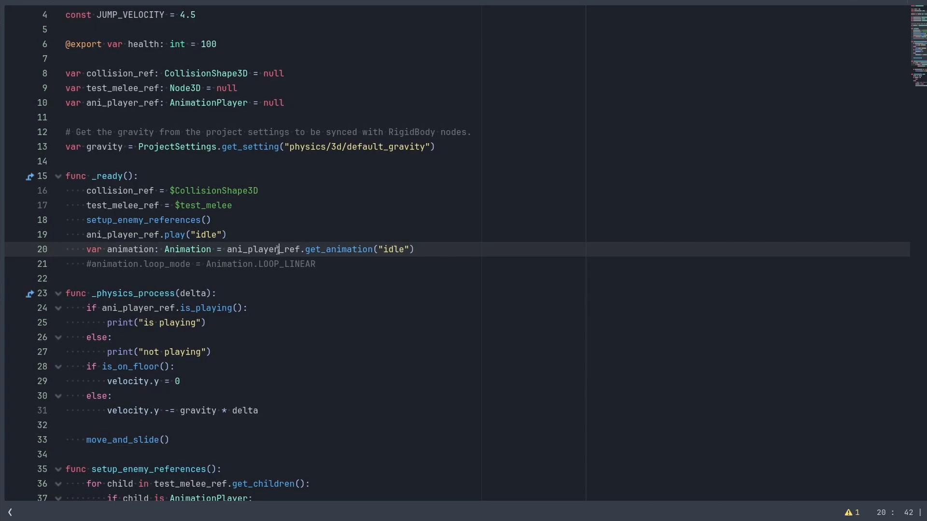
double_click(263, 249)
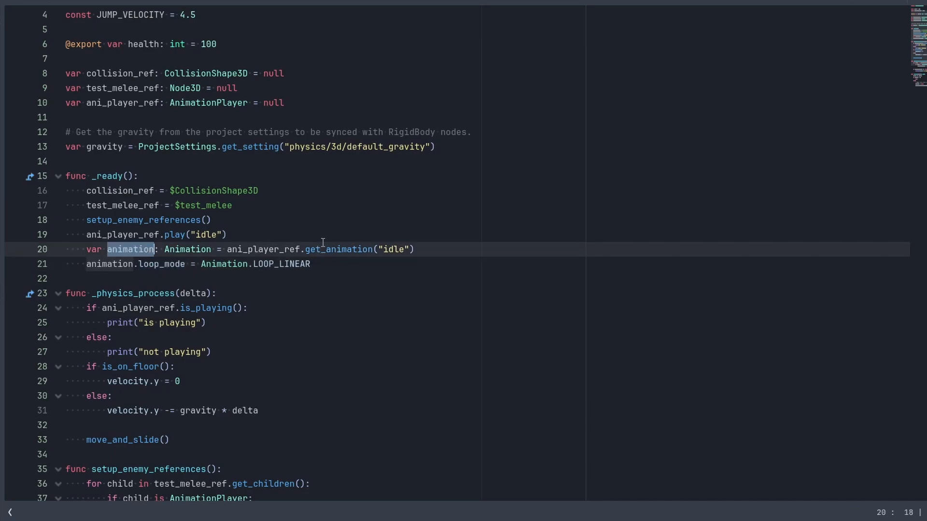
click(268, 249)
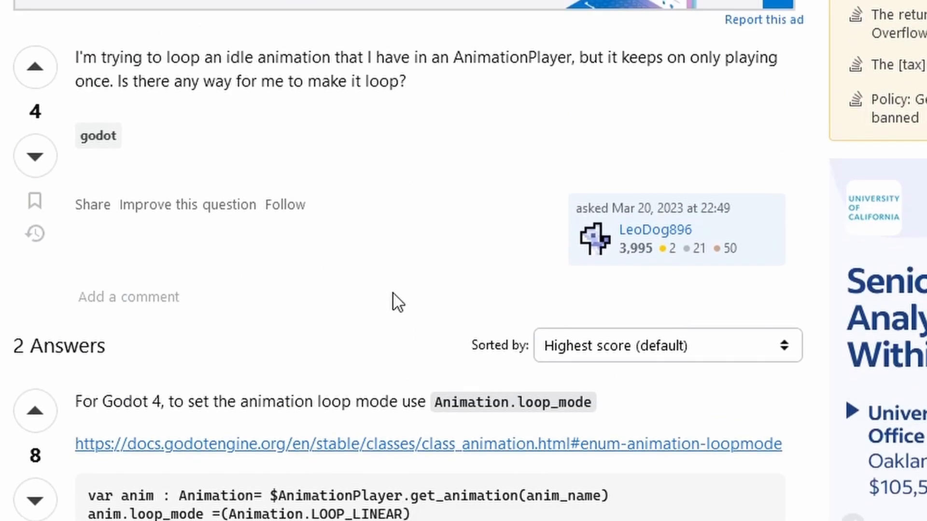
mouse_move(304, 67)
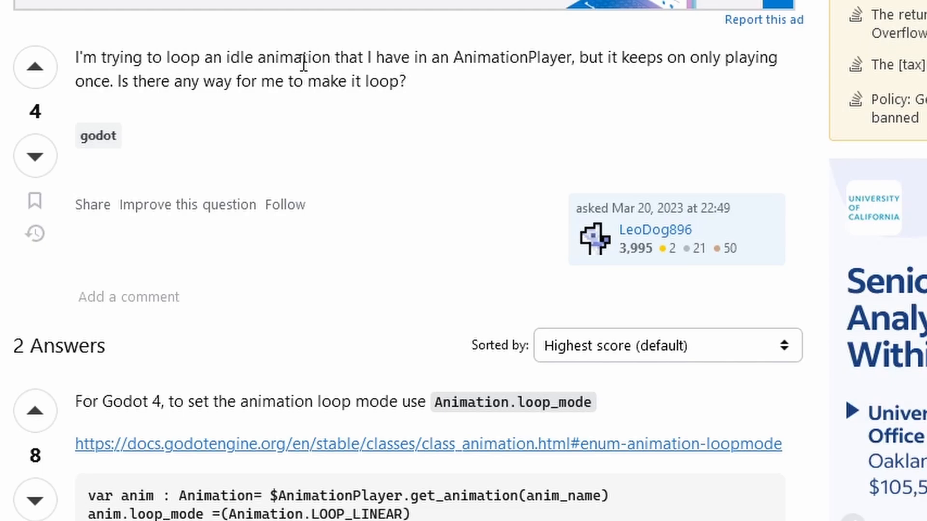